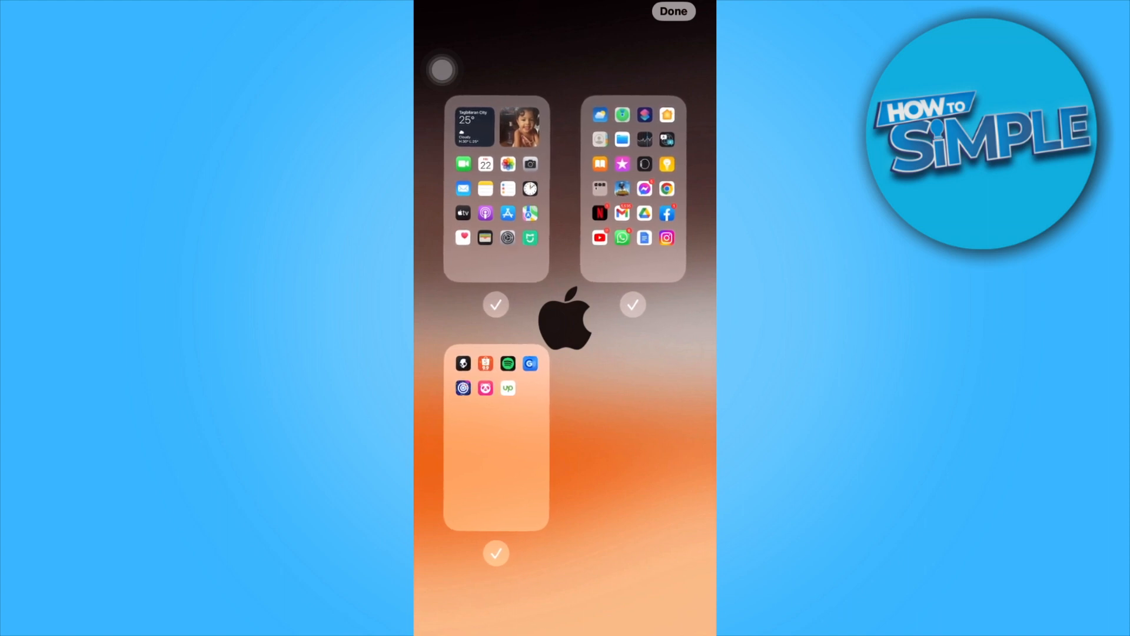
Uncheck the second page thumbnail so the Netflix, Gmail and WhatsApp page is hidden
click(632, 304)
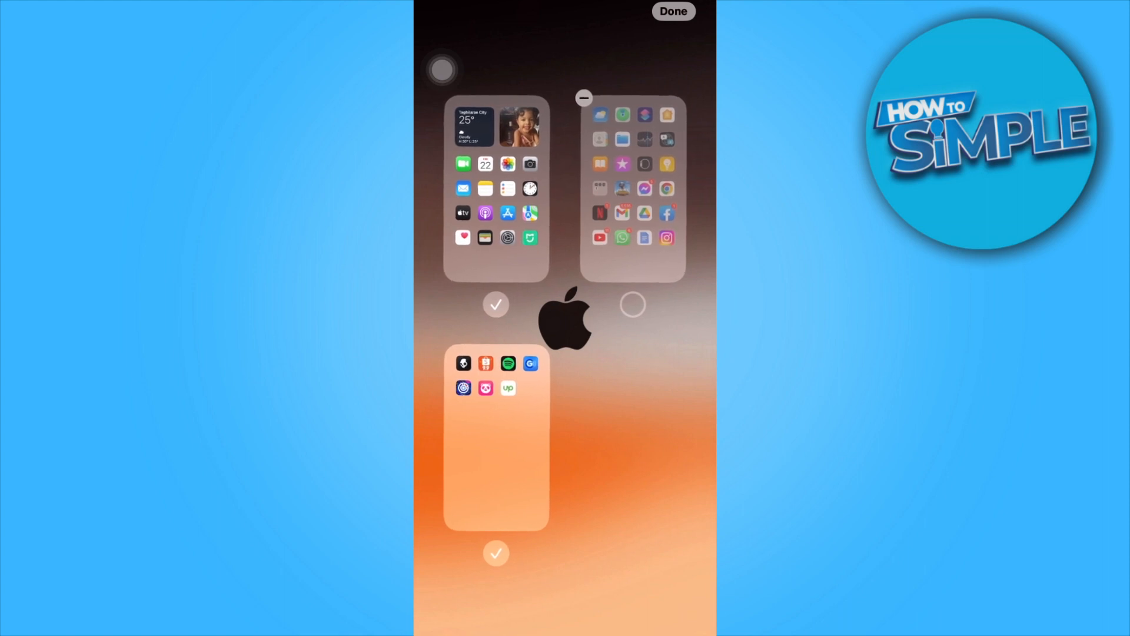
Exit the page overview back to the jiggling first home screen page
click(672, 11)
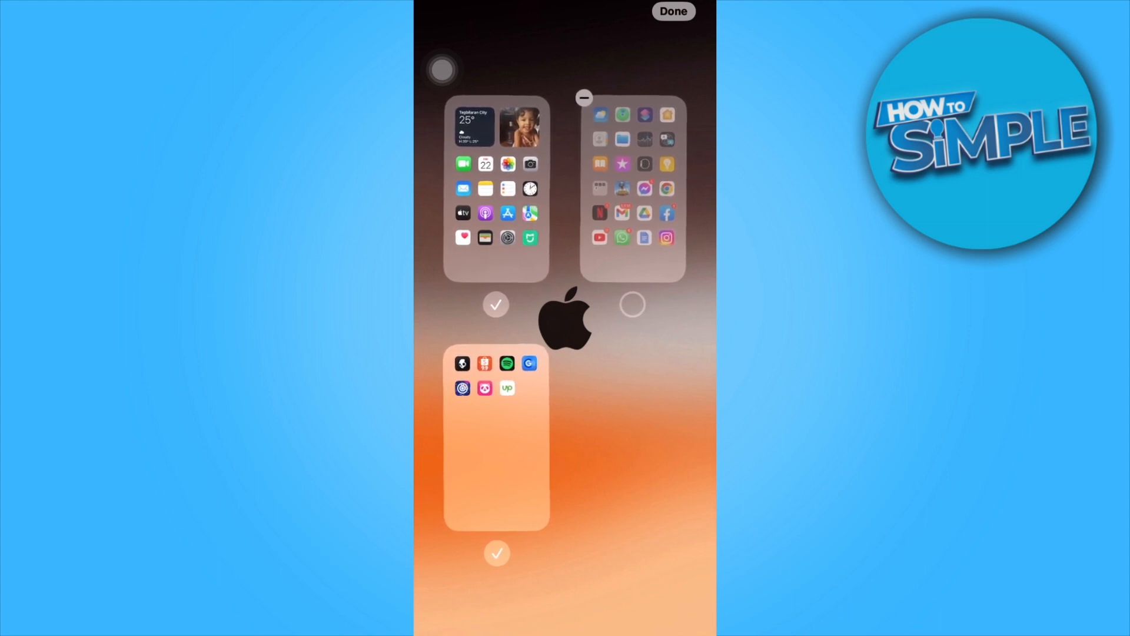
click(674, 10)
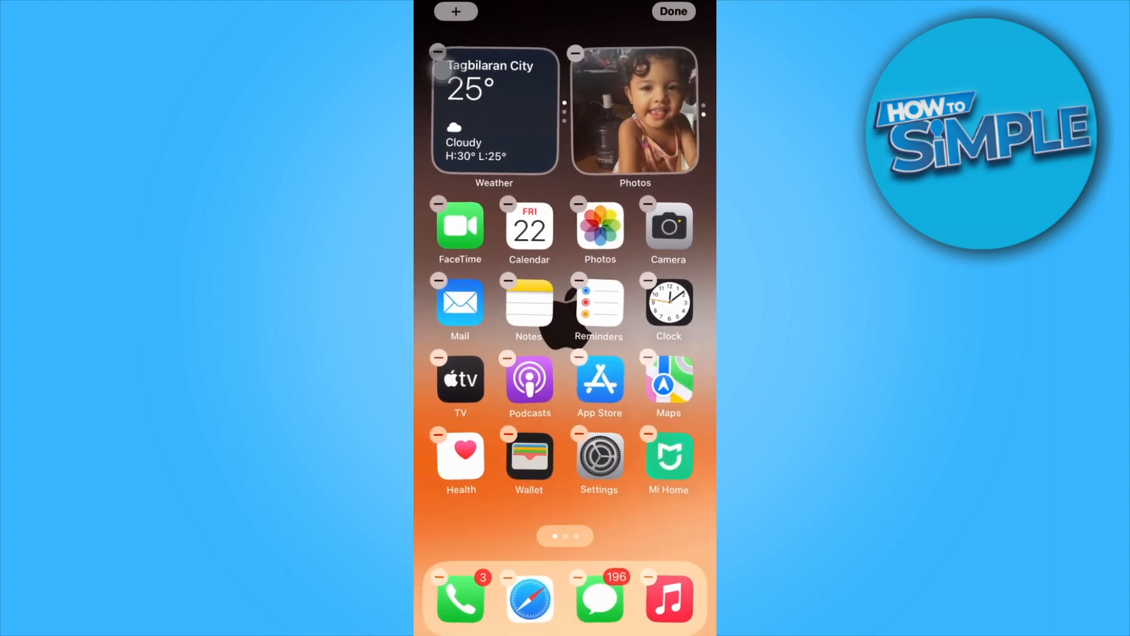
Reopen the page overview with the Skullcandy, Spotify and GCash page moved to second position
click(673, 11)
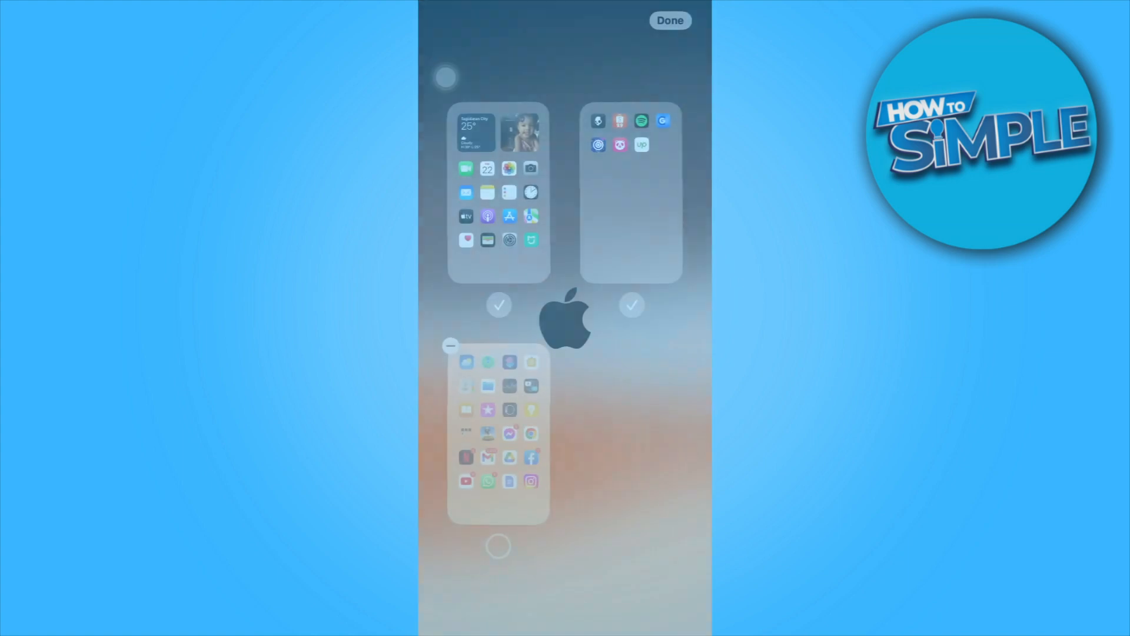
Close the overview and end editing, leaving two pages with Skullcandy, Shopee and Spotify second
click(669, 20)
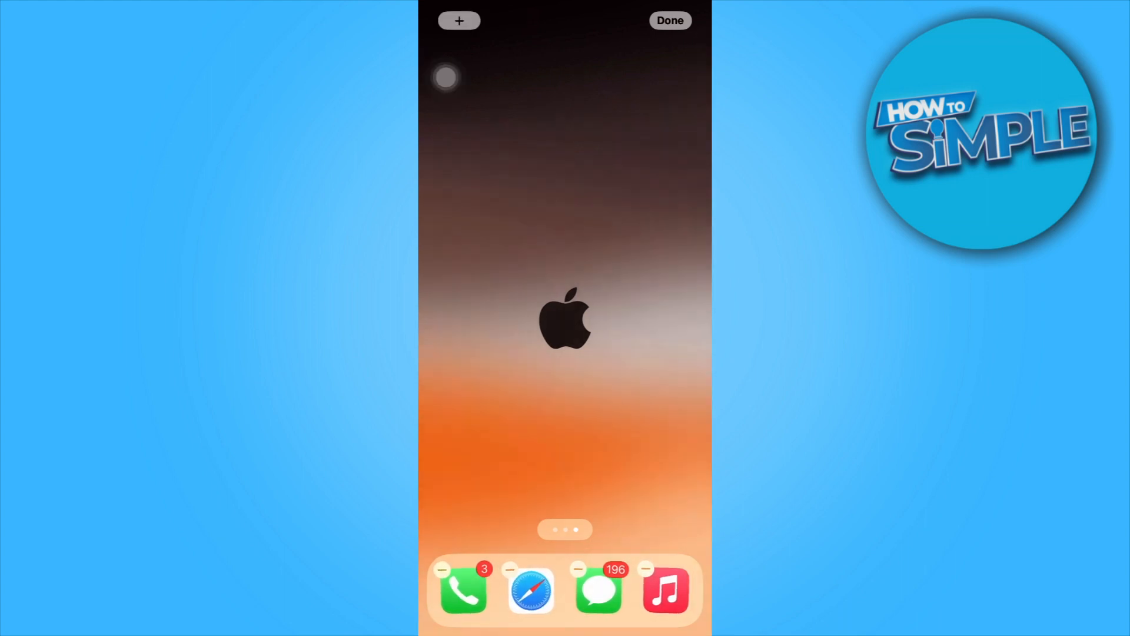
click(669, 20)
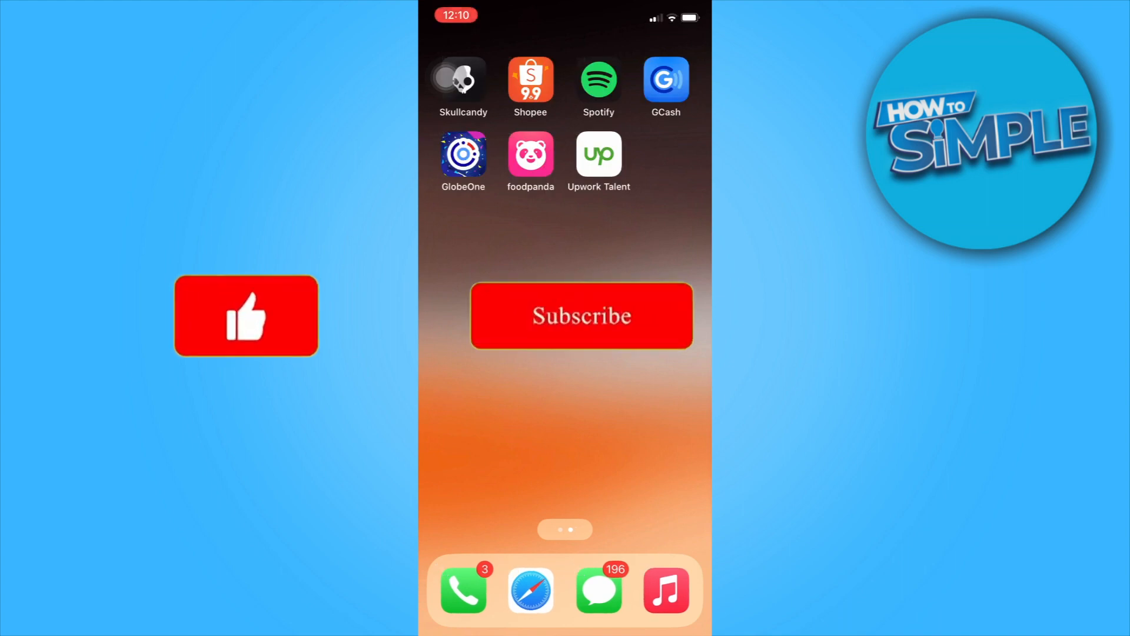